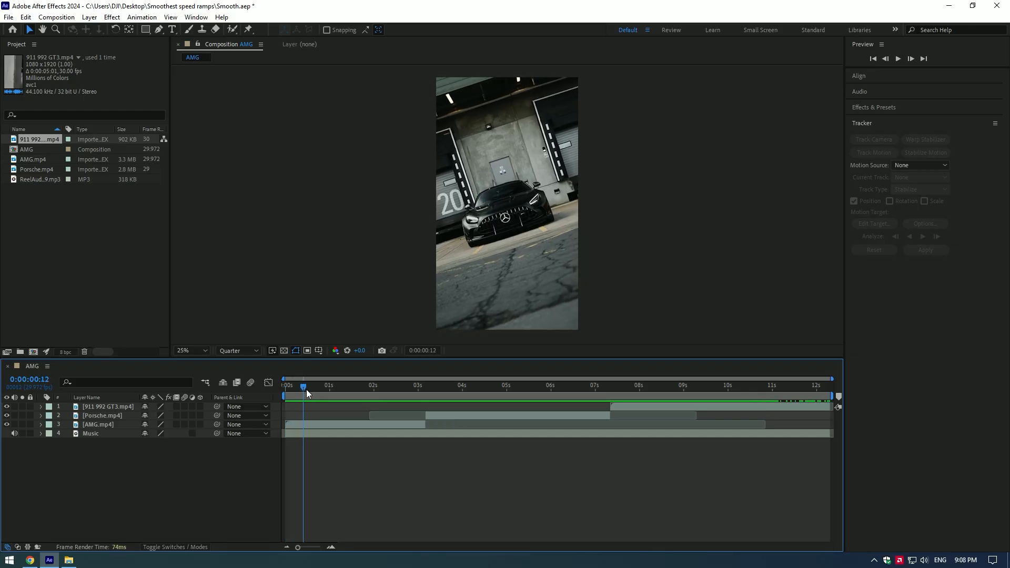
- Play the Music layer from the start and place composition markers on its beats
{"action": "left_click", "coordinate": [474, 385]}
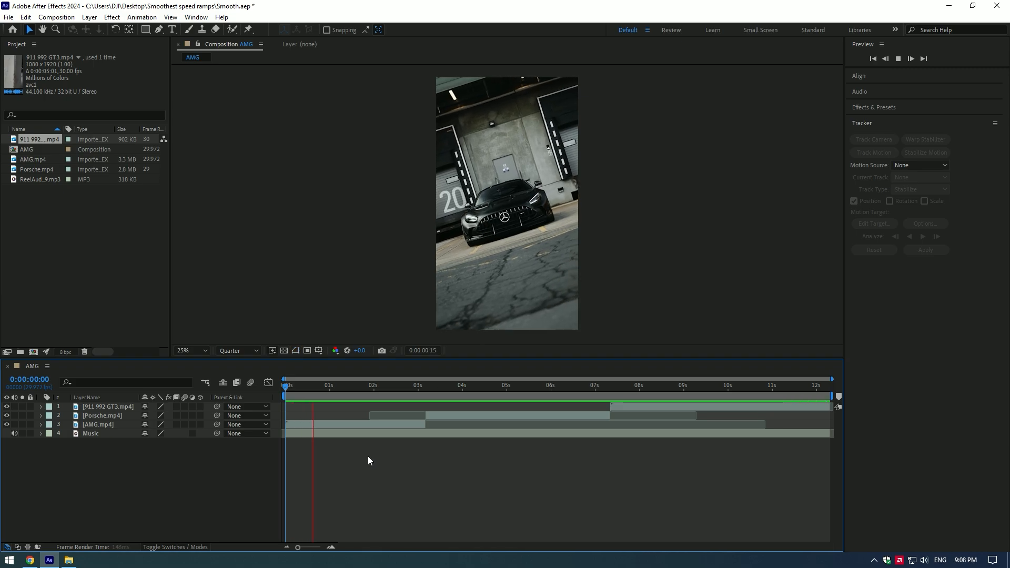
{"action": "left_click", "coordinate": [399, 384]}
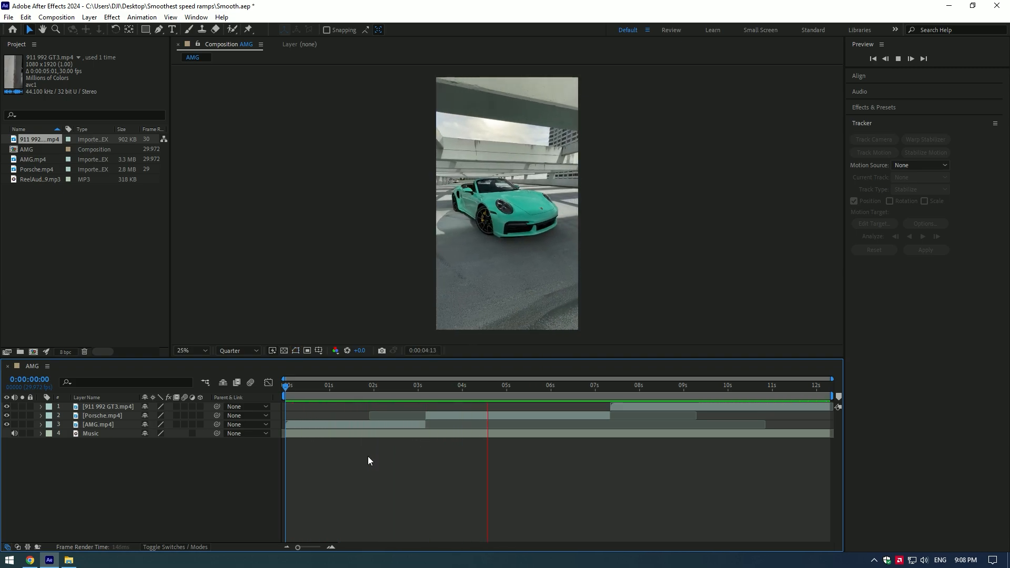
{"action": "left_click", "coordinate": [300, 385]}
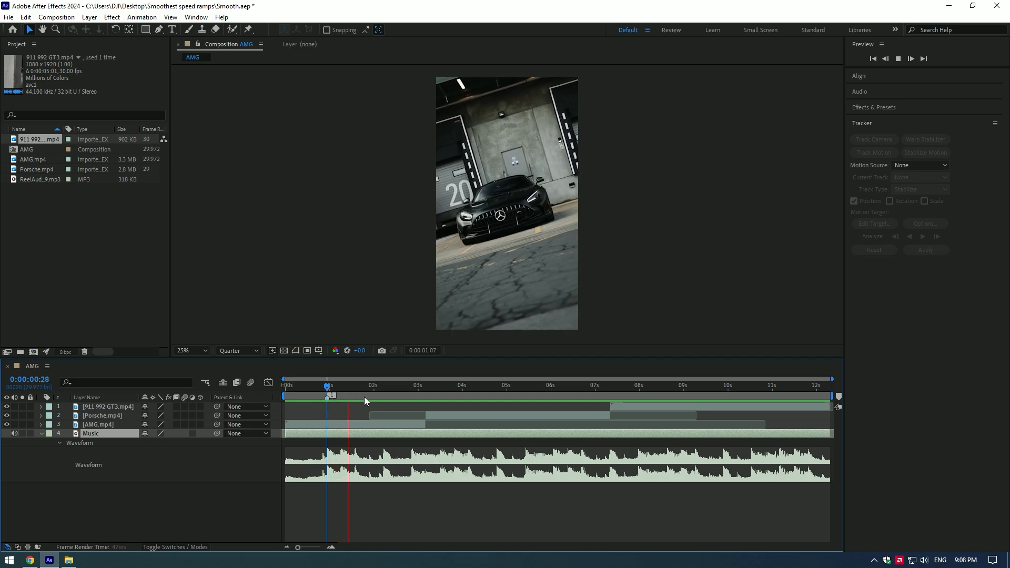
{"action": "left_click", "coordinate": [354, 385]}
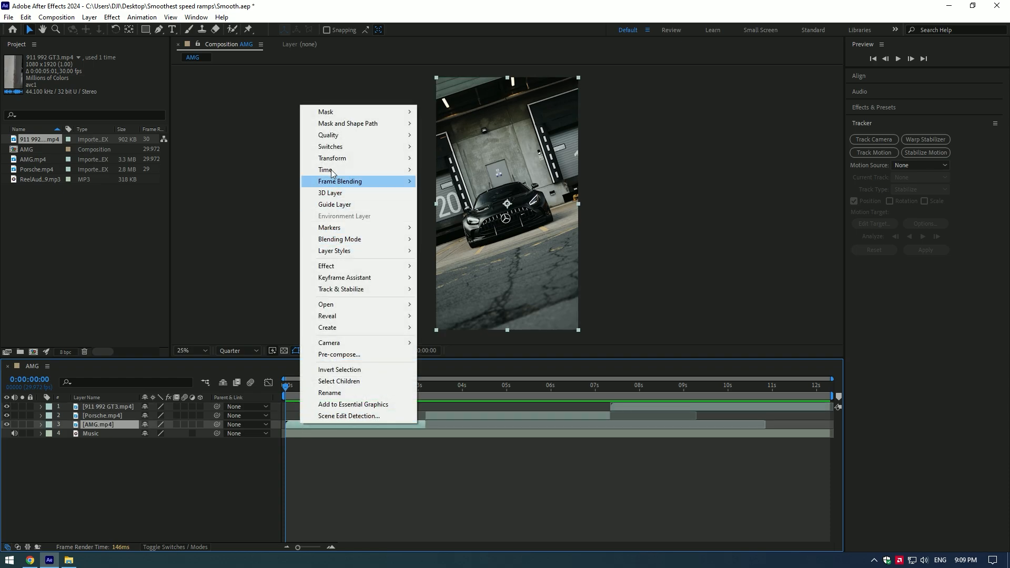
- Enable Time Remapping on AMG.mp4, set keyframes near one second and Easy Ease them
{"action": "left_click", "coordinate": [325, 170]}
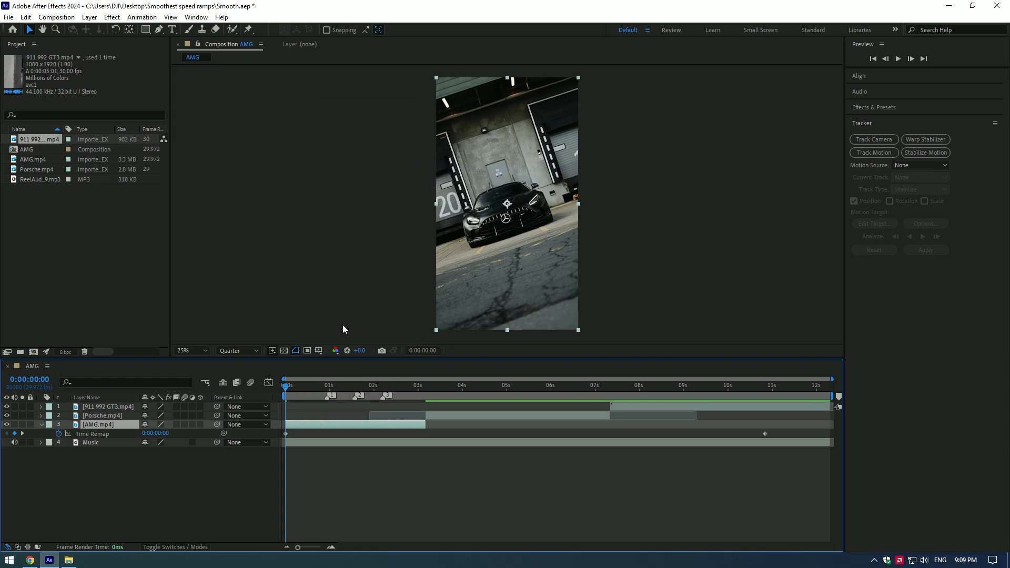
{"action": "left_click", "coordinate": [292, 385]}
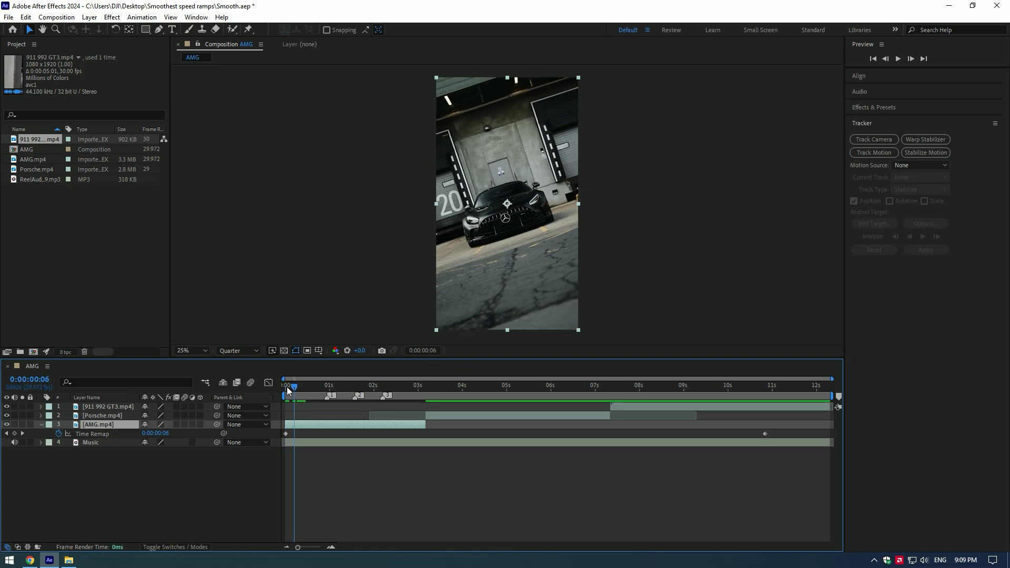
{"action": "left_click", "coordinate": [283, 385]}
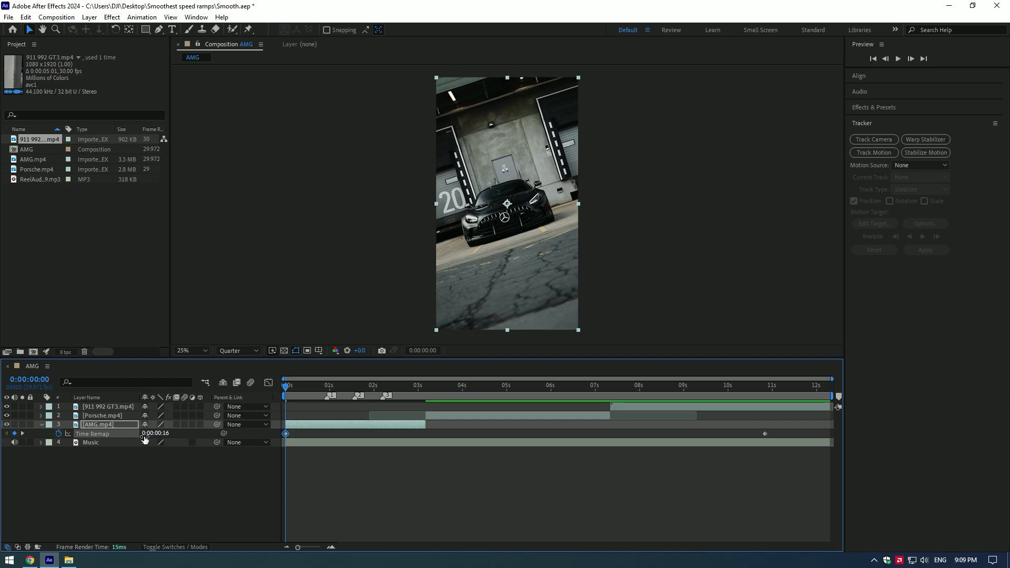
{"action": "left_click", "coordinate": [327, 386]}
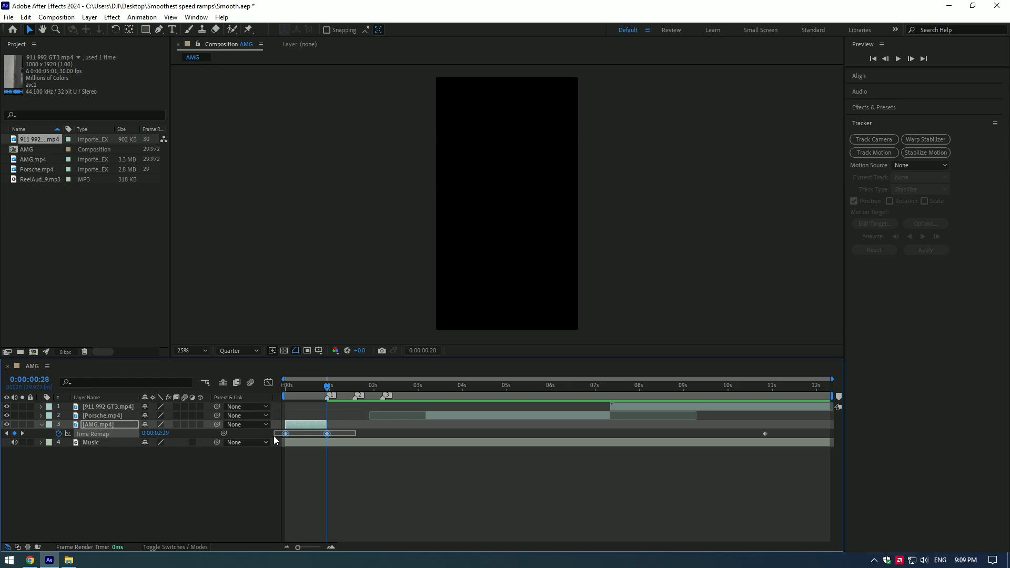
{"action": "key", "text": "f9"}
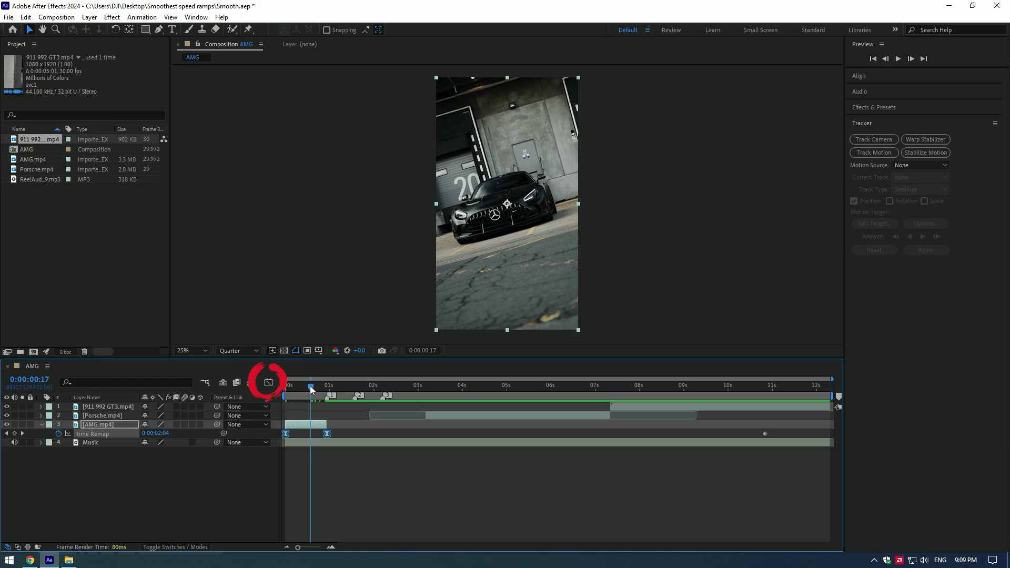
- Shape the AMG time-remap value graph into a smooth eased speed ramp, then return to layer bars
{"action": "left_click", "coordinate": [269, 382]}
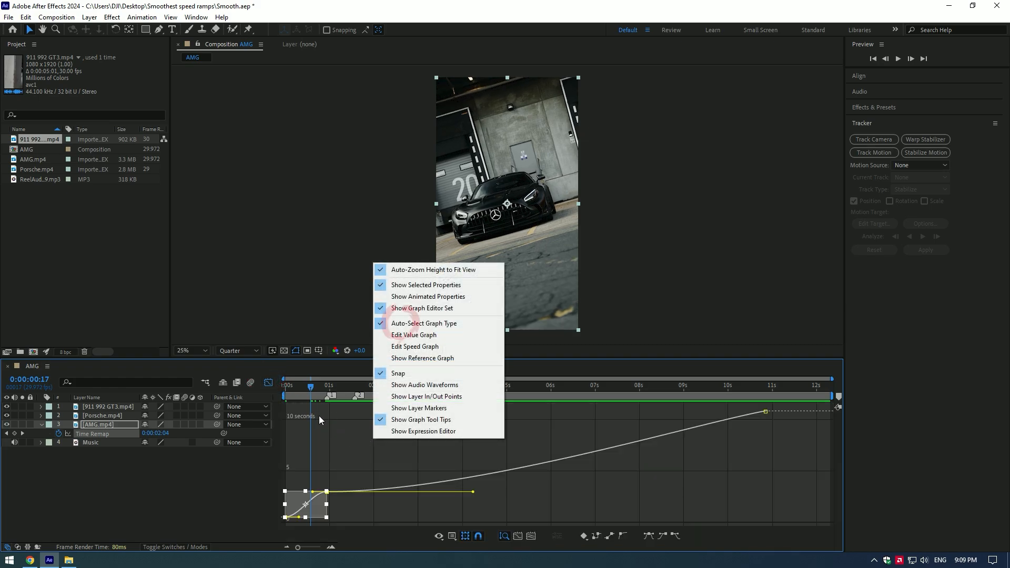
{"action": "mouse_move", "coordinate": [529, 435]}
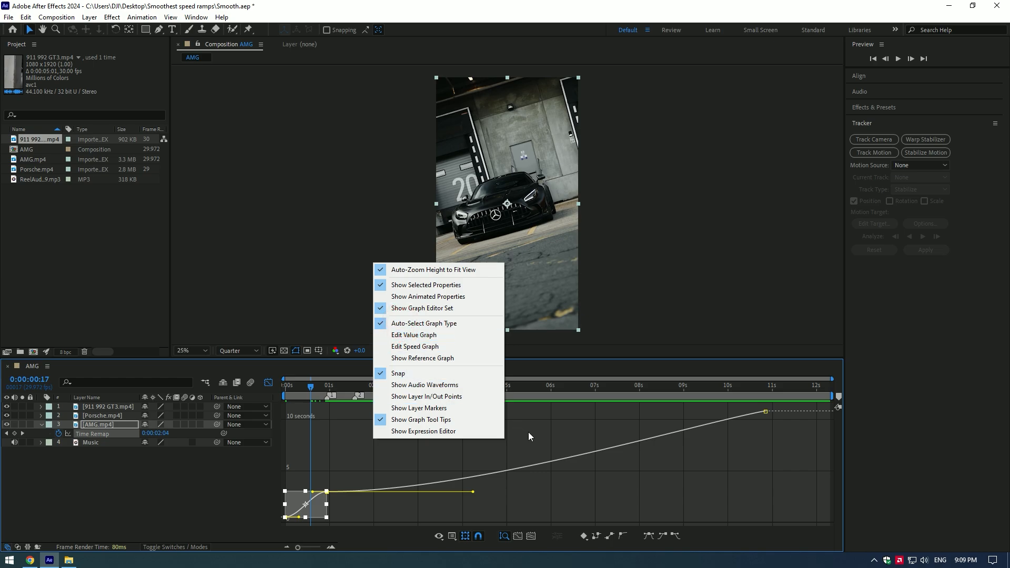
{"action": "left_click", "coordinate": [413, 335]}
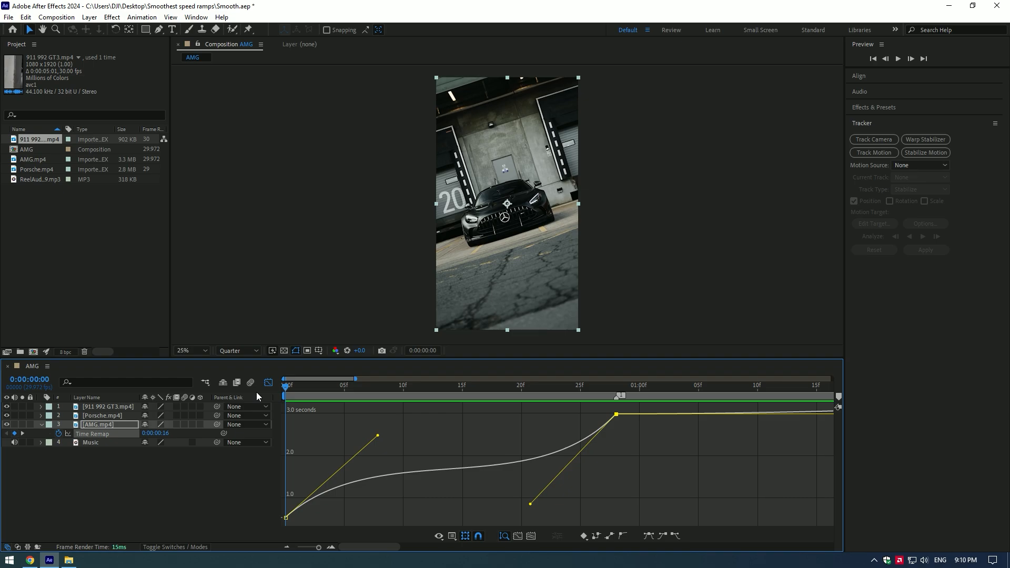
{"action": "left_click", "coordinate": [176, 425]}
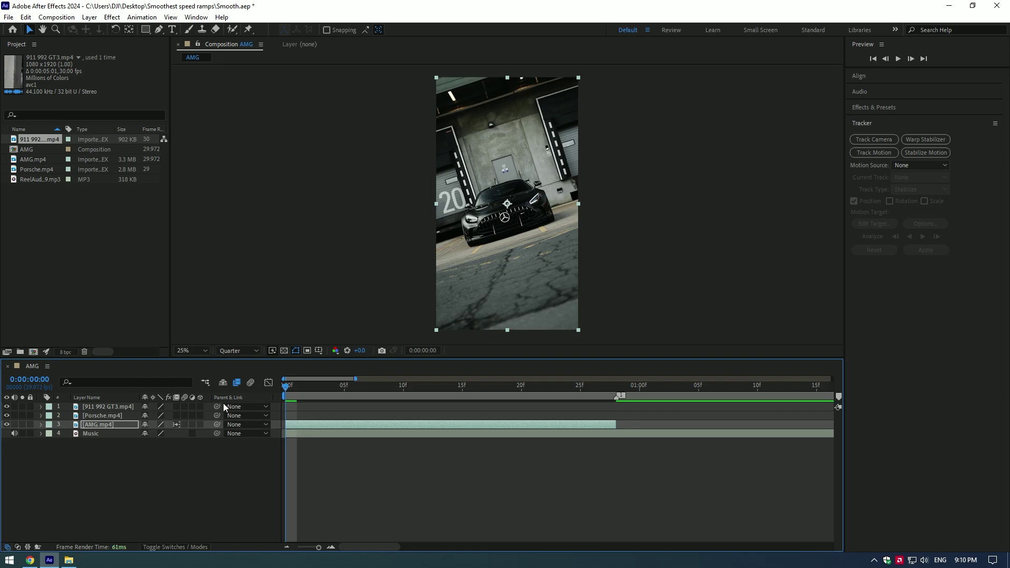
- Slide the Porsche and 911 clips to start where the AMG clip ends and play back
{"action": "left_click", "coordinate": [698, 398]}
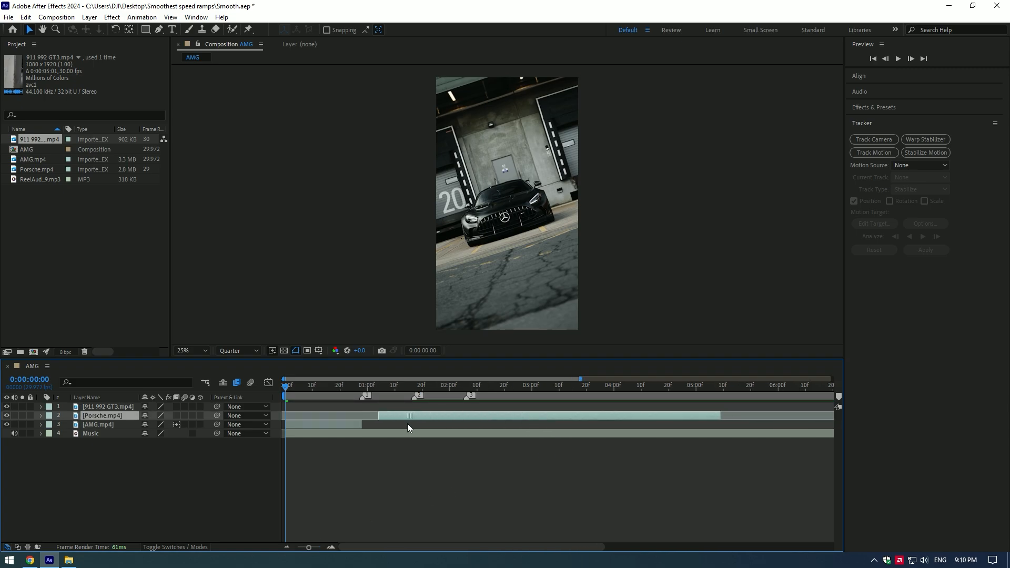
{"action": "left_click", "coordinate": [354, 385]}
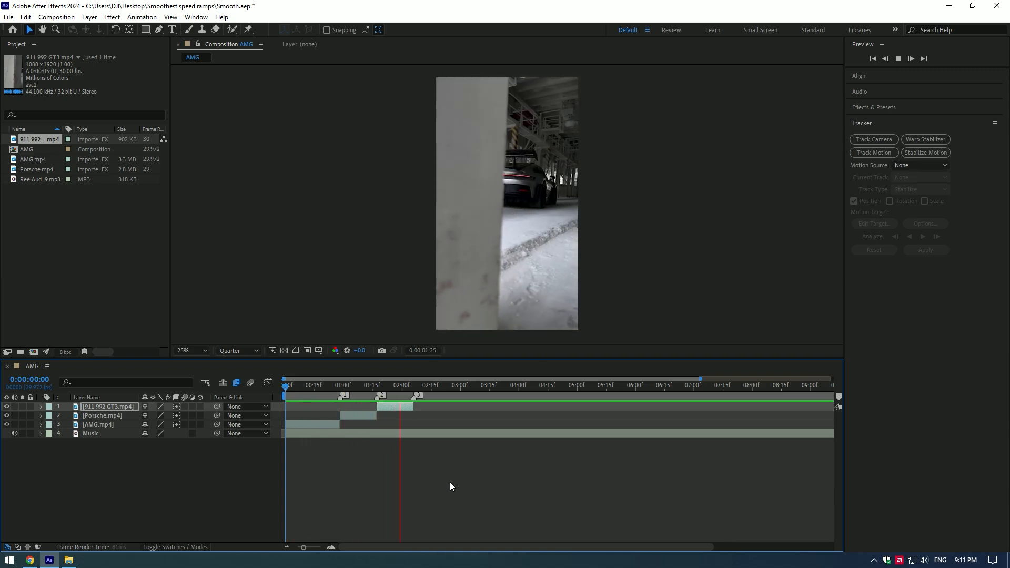
- Duplicate AMG.mp4 with adjusted remap keyframes and snap all four clips to the beat markers
{"action": "left_click", "coordinate": [314, 385]}
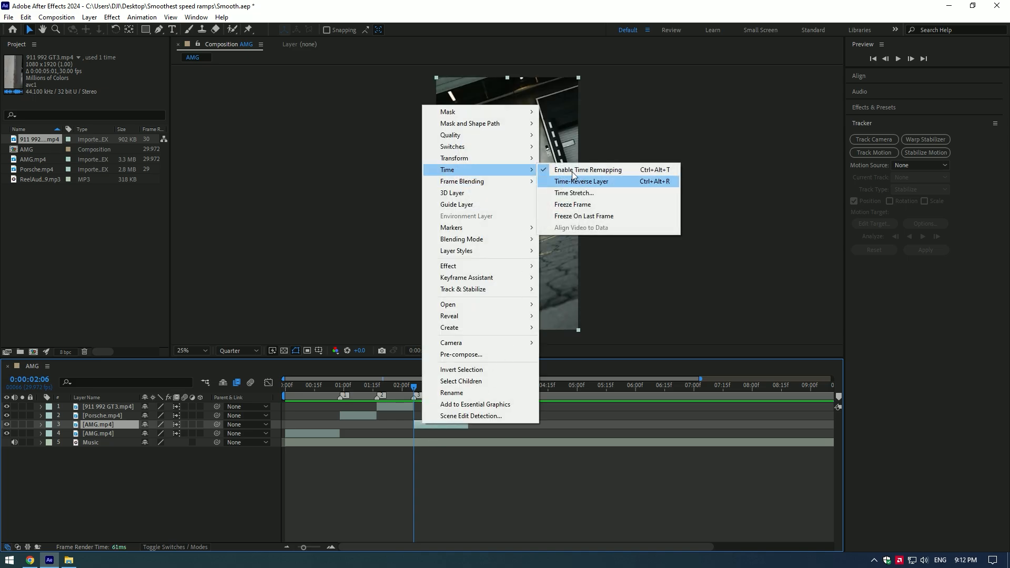
{"action": "left_click", "coordinate": [581, 181]}
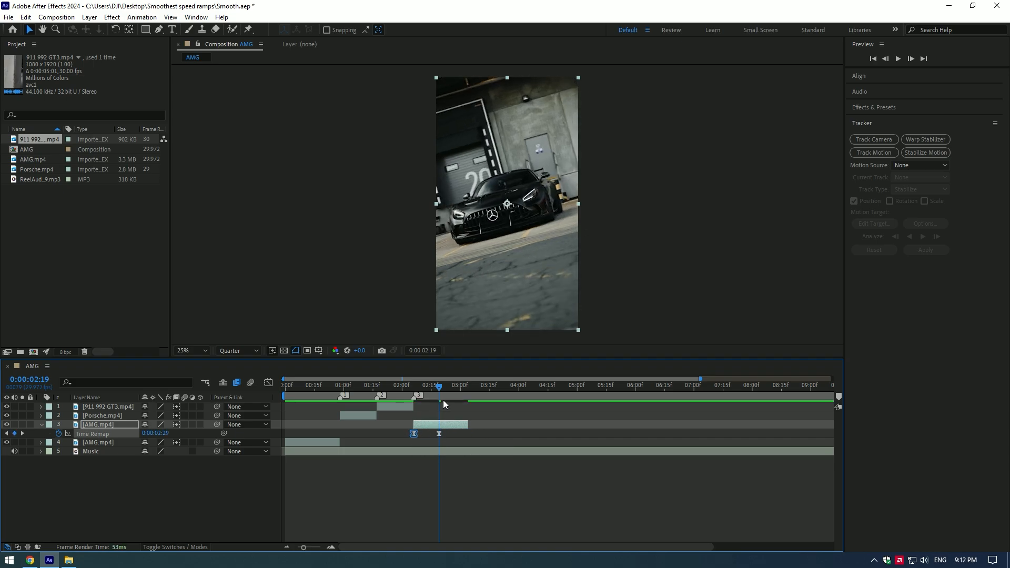
{"action": "left_click", "coordinate": [470, 385]}
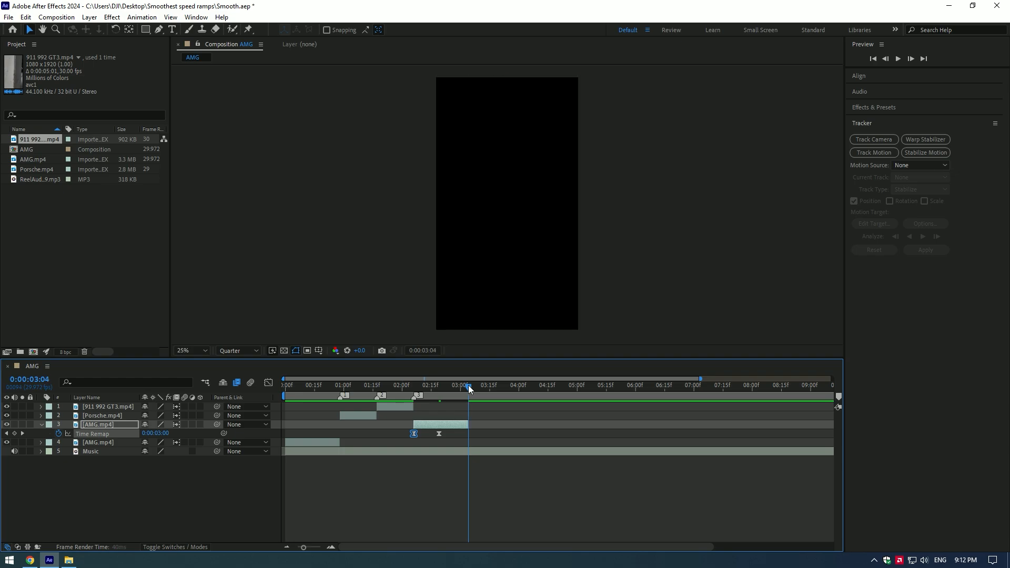
{"action": "left_click", "coordinate": [439, 385]}
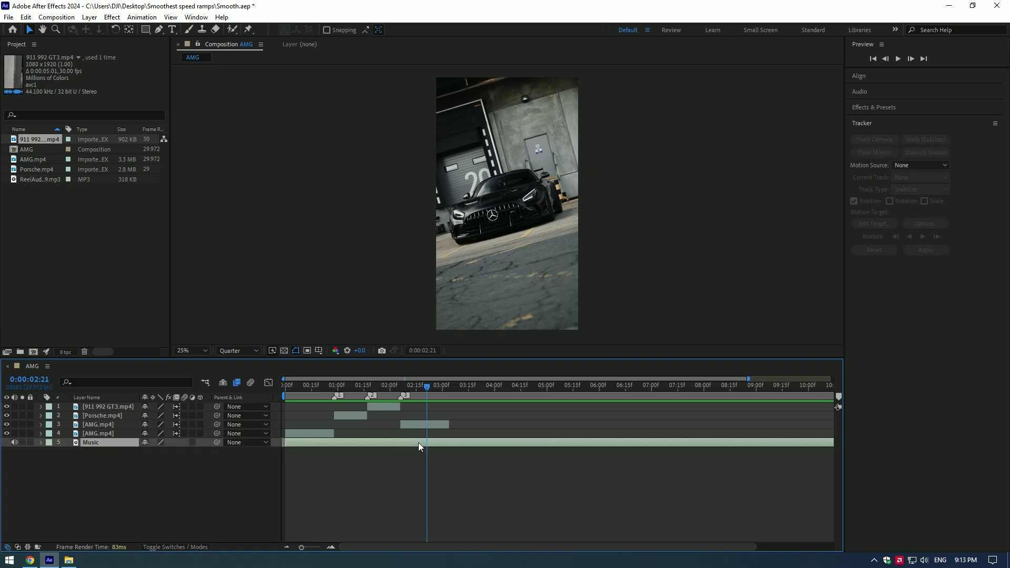
{"action": "left_click", "coordinate": [41, 443]}
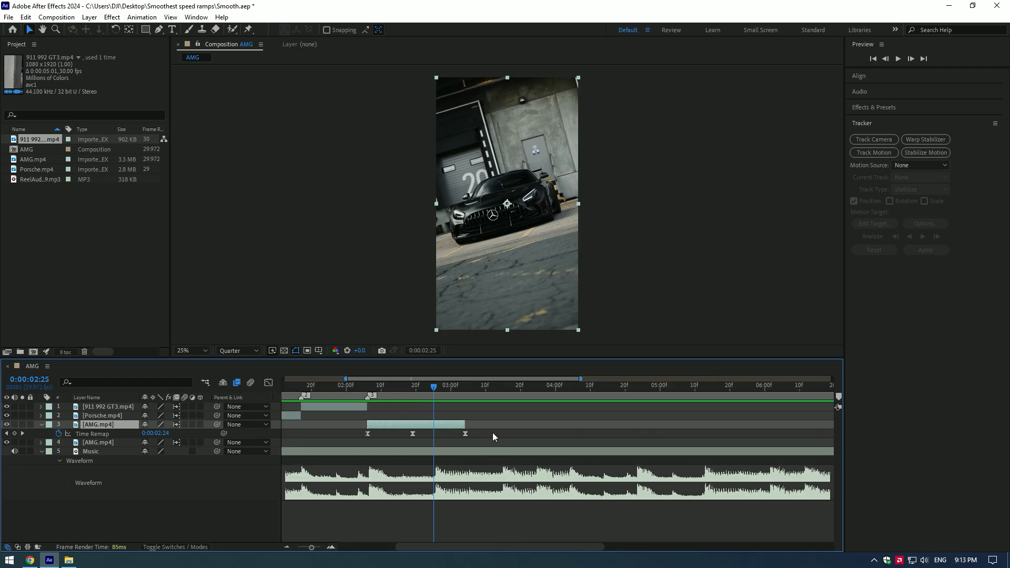
{"action": "left_click", "coordinate": [464, 434]}
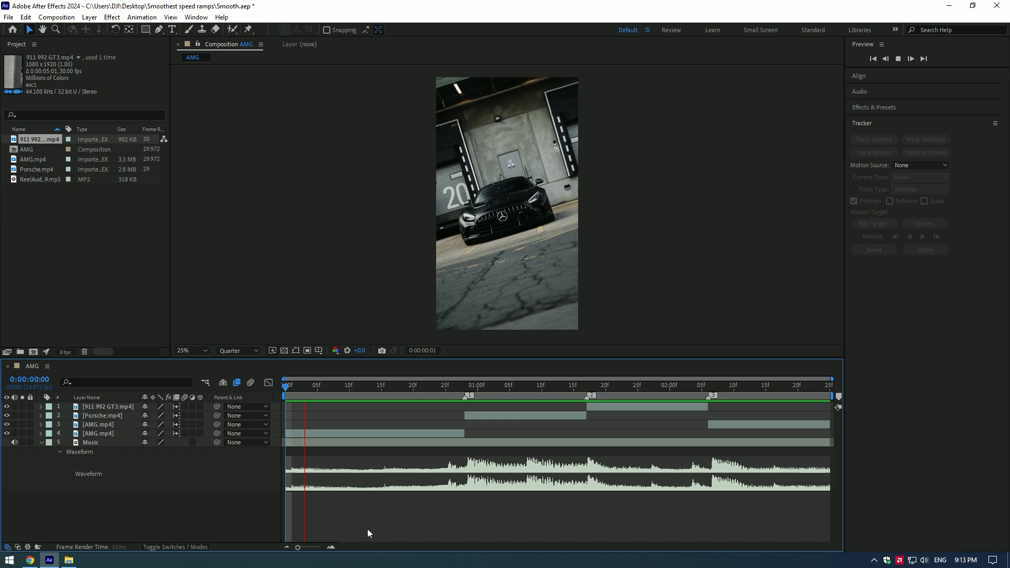
- Select the first AMG.mp4 layer for adding an effect
{"action": "left_click", "coordinate": [689, 385]}
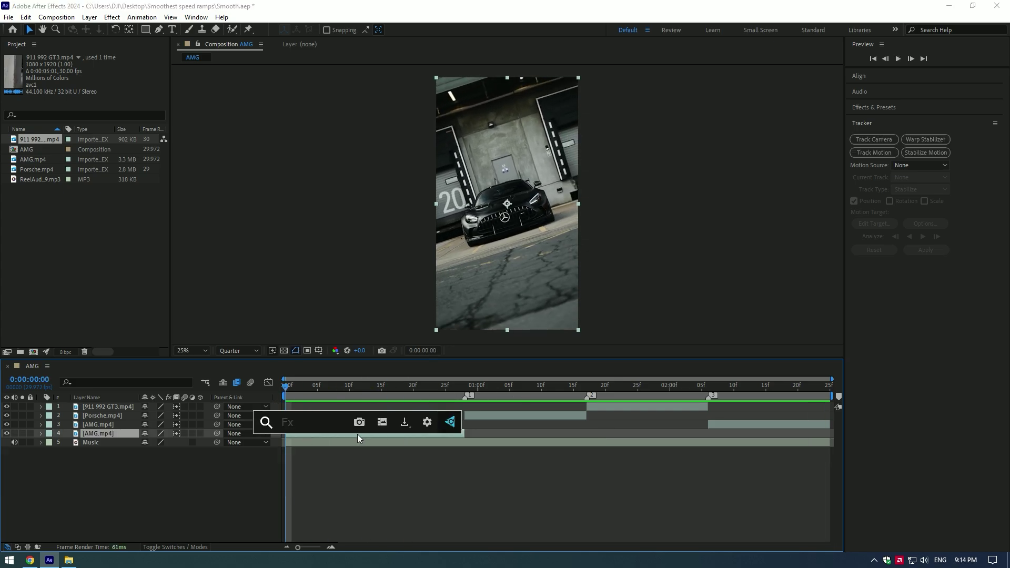
- Apply CC Force Motion Blur via 'cc for' search with Override Shutter Setting enabled
{"action": "type", "text": "cc for"}
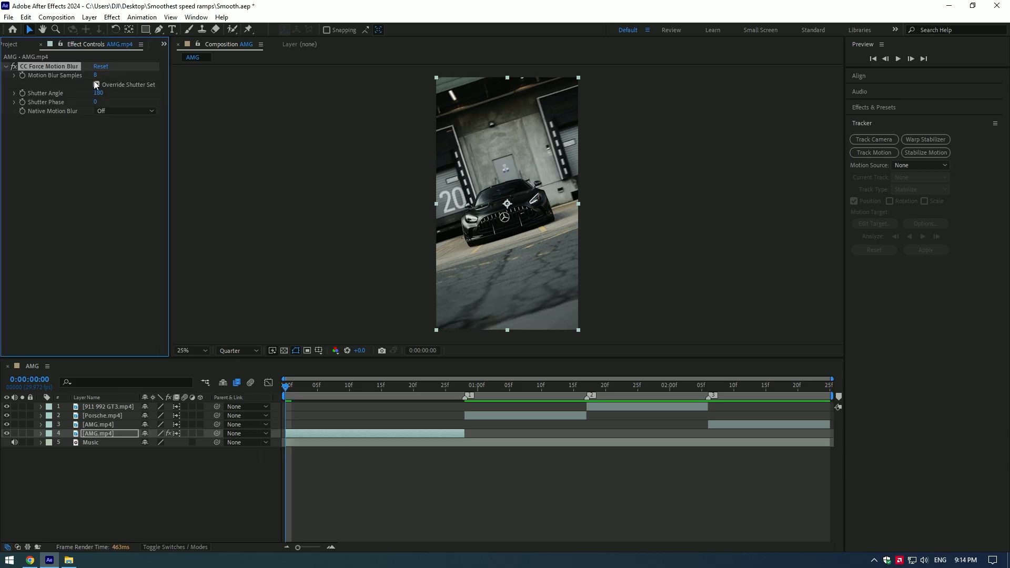
{"action": "left_click", "coordinate": [95, 85]}
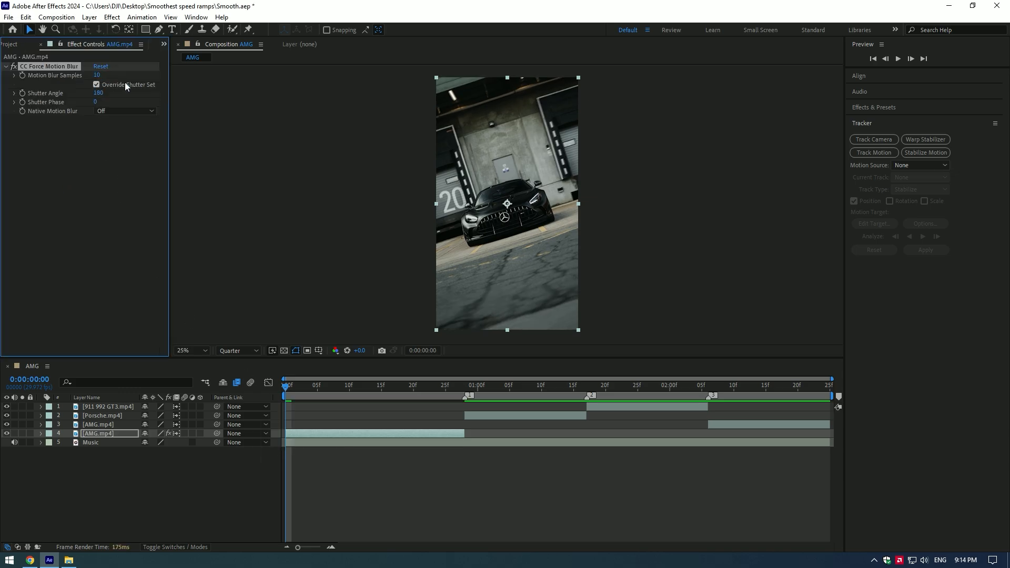
{"action": "mouse_move", "coordinate": [49, 70]}
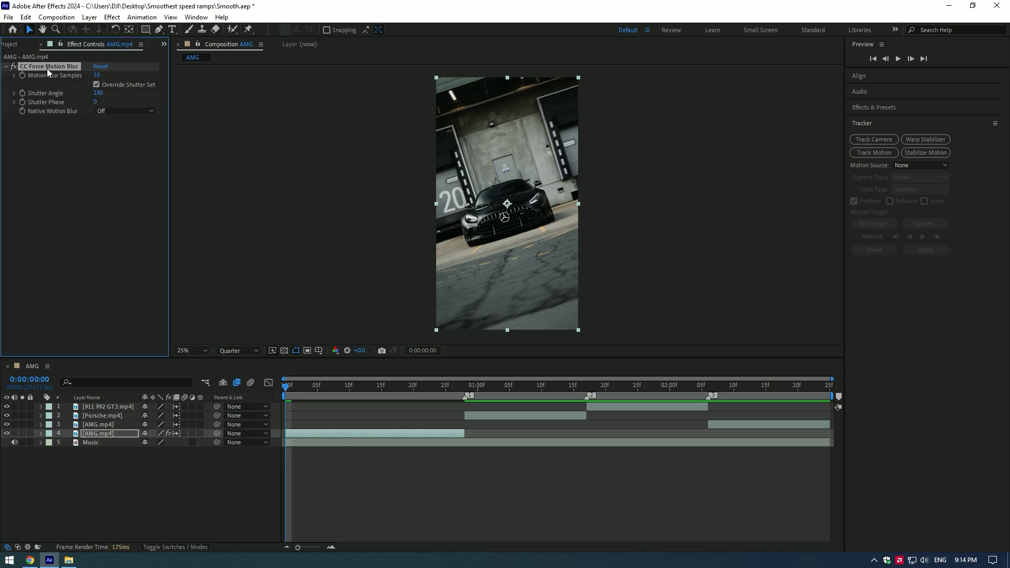
{"action": "left_click", "coordinate": [101, 415]}
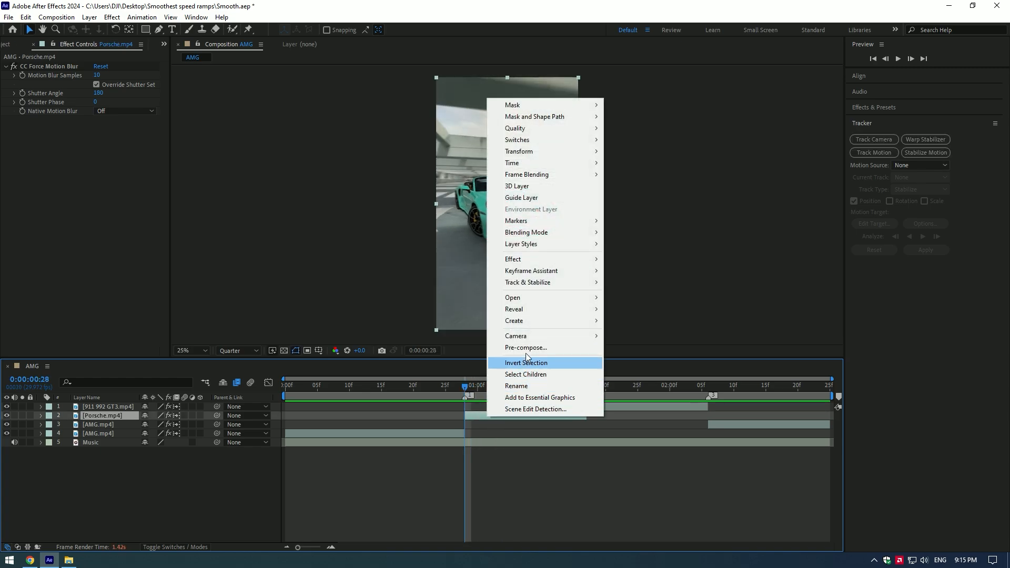
- Pre-compose Porsche.mp4 into 'Porsche.mp4 Comp 1' with all attributes moved inside
{"action": "left_click", "coordinate": [525, 348]}
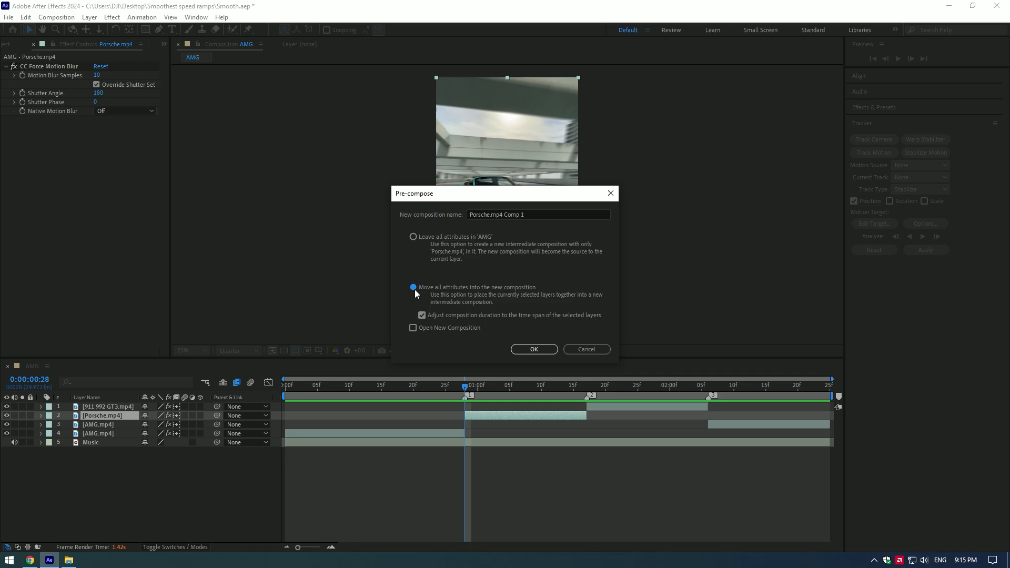
{"action": "mouse_move", "coordinate": [482, 319]}
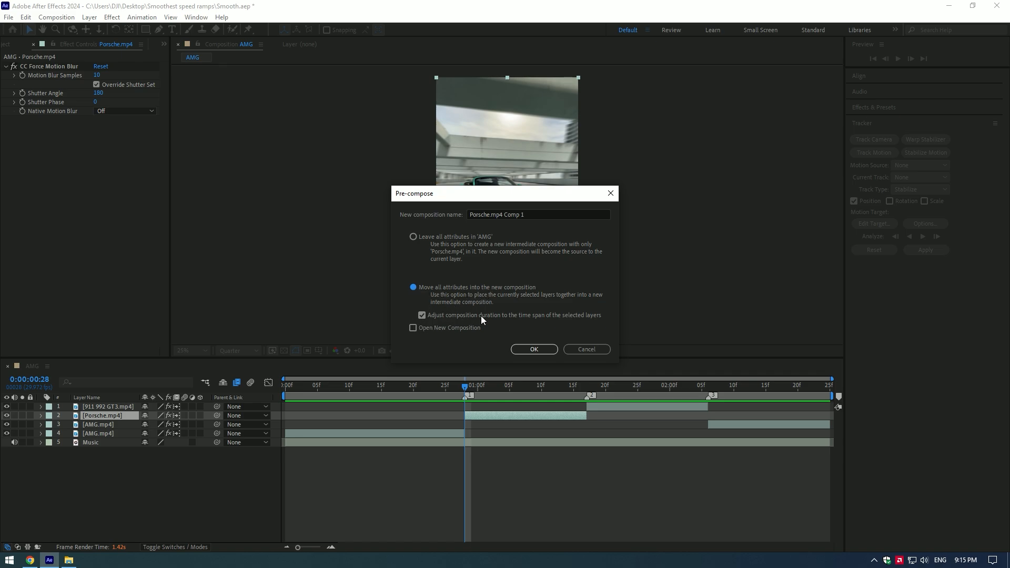
{"action": "mouse_move", "coordinate": [522, 355]}
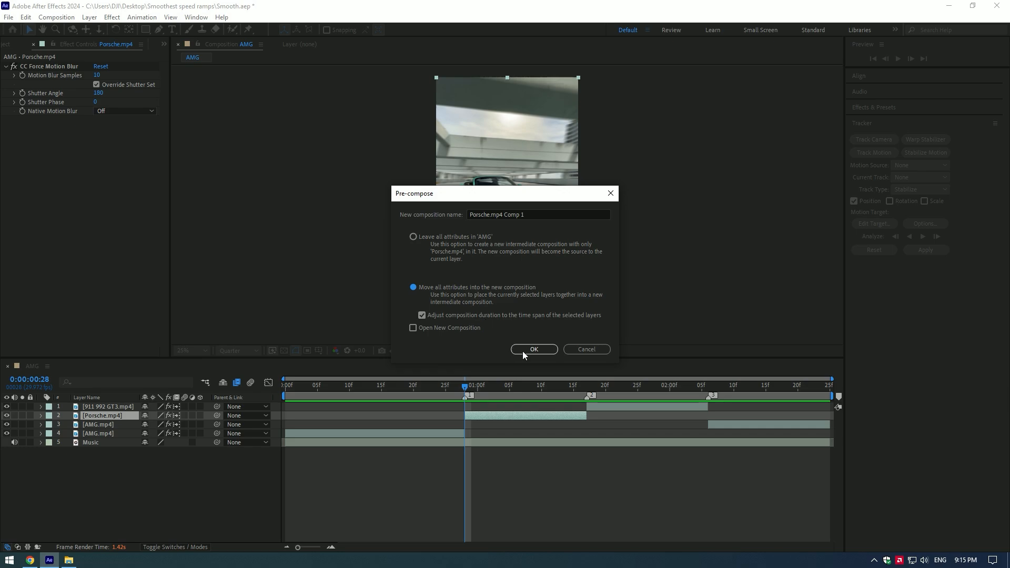
{"action": "left_click", "coordinate": [533, 349]}
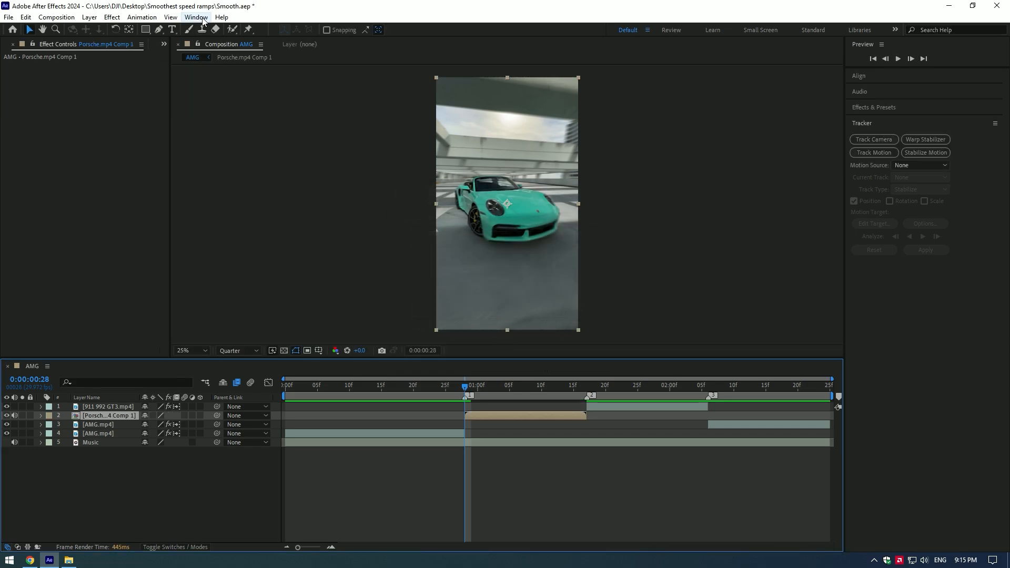
- Show the Tracker panel from the Window menu for the Porsche comp
{"action": "left_click", "coordinate": [195, 17]}
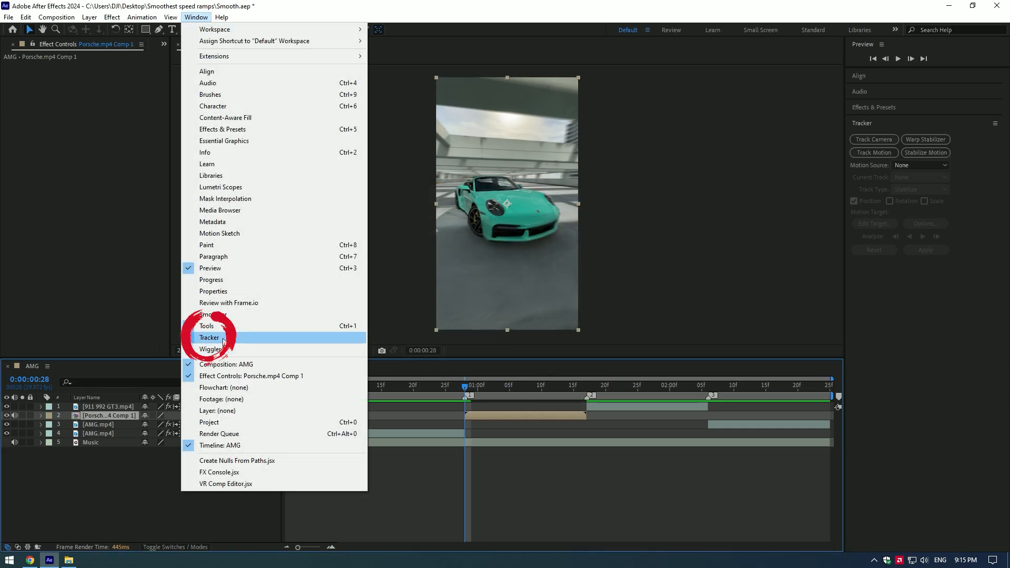
{"action": "left_click", "coordinate": [209, 336]}
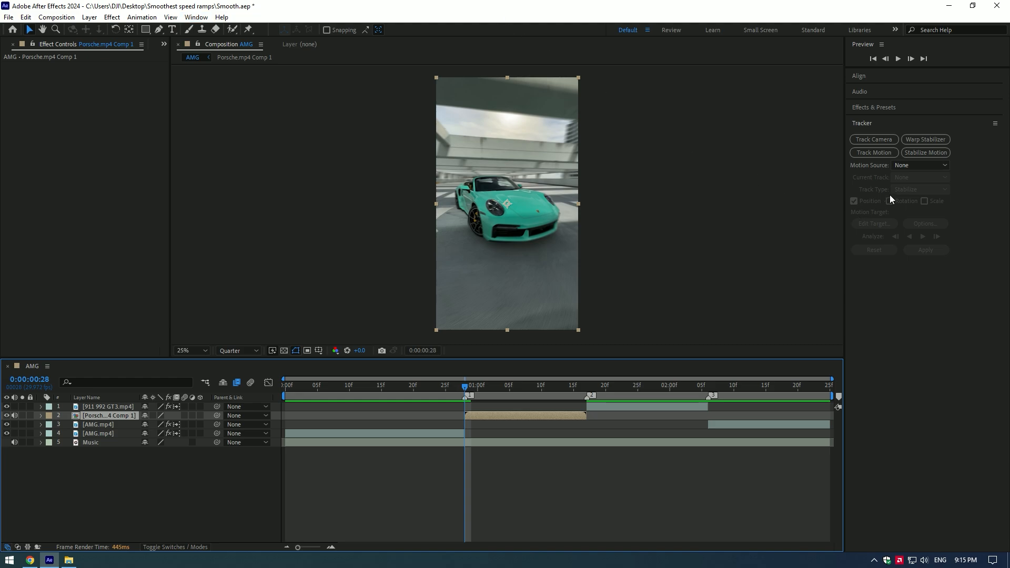
{"action": "mouse_move", "coordinate": [924, 152]}
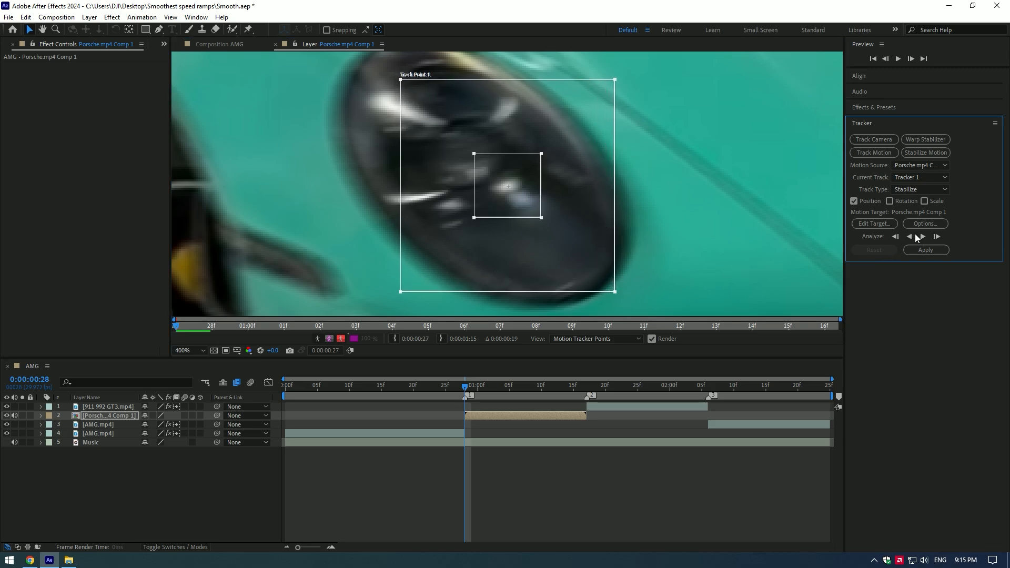
{"action": "mouse_move", "coordinate": [936, 236]}
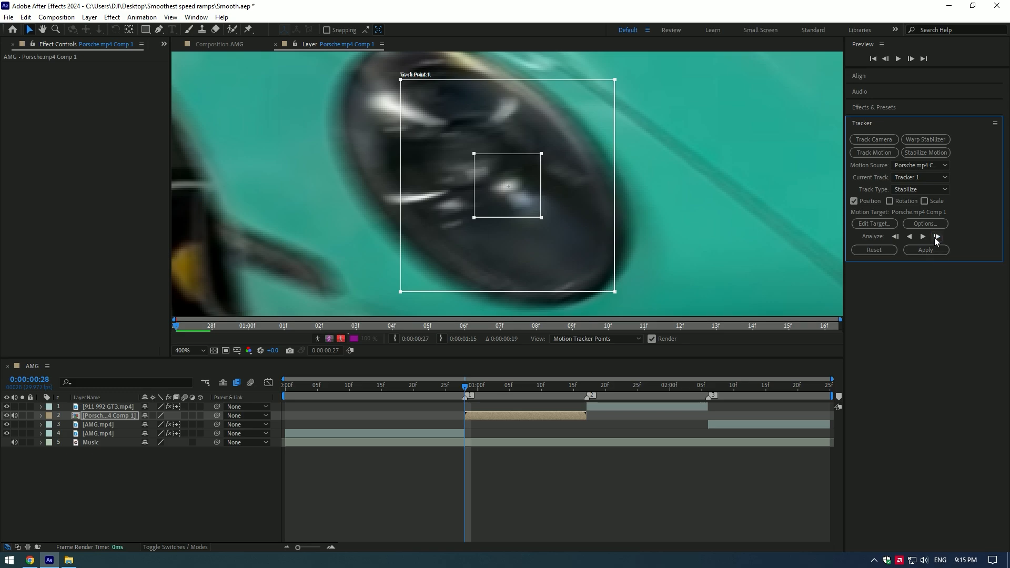
- Analyze the headlight track point forward repeatedly until it reaches the clip's end
{"action": "left_click", "coordinate": [935, 236]}
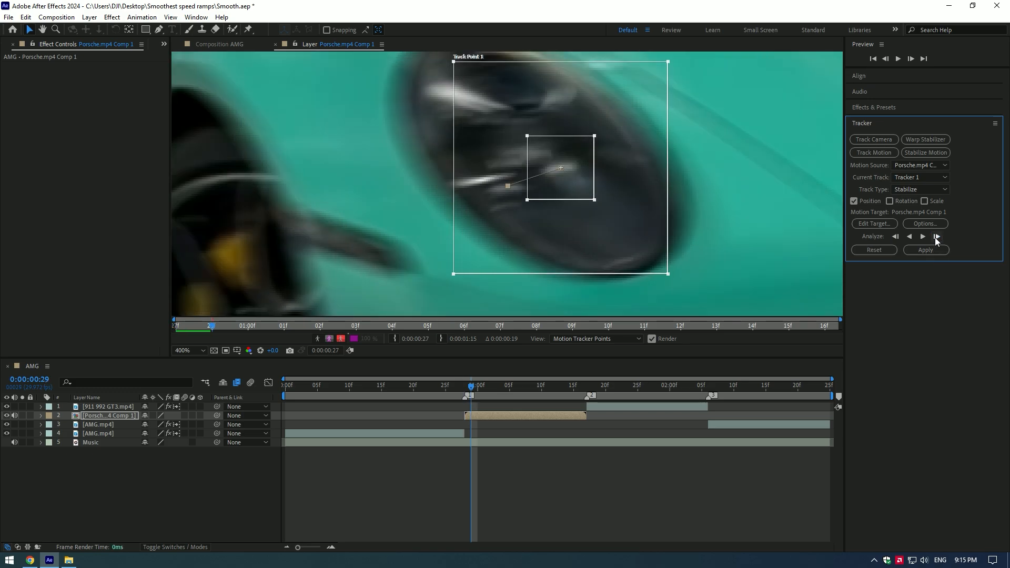
{"action": "left_click", "coordinate": [922, 236]}
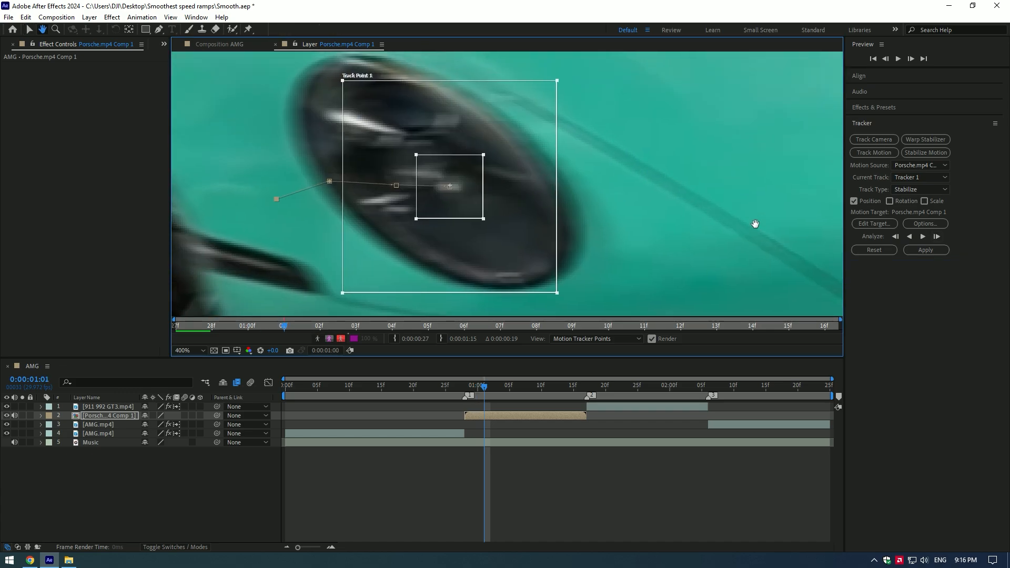
{"action": "left_click", "coordinate": [936, 237]}
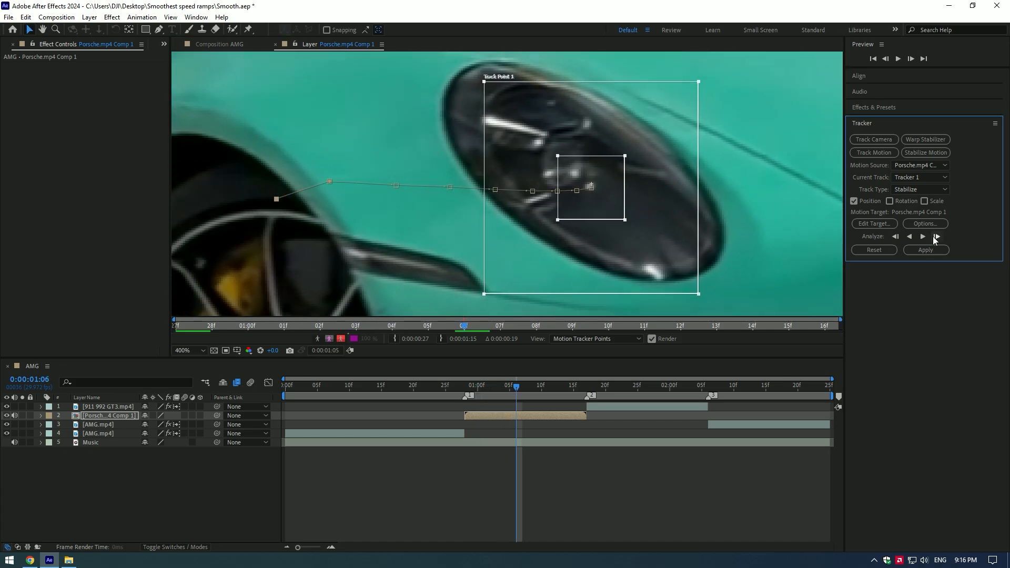
{"action": "left_click", "coordinate": [922, 237]}
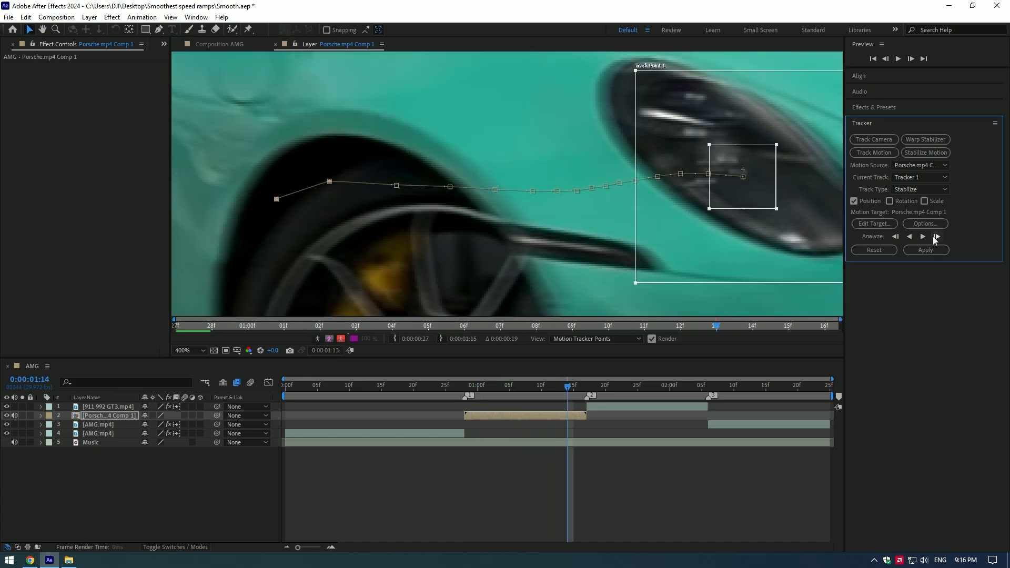
{"action": "left_click", "coordinate": [935, 236]}
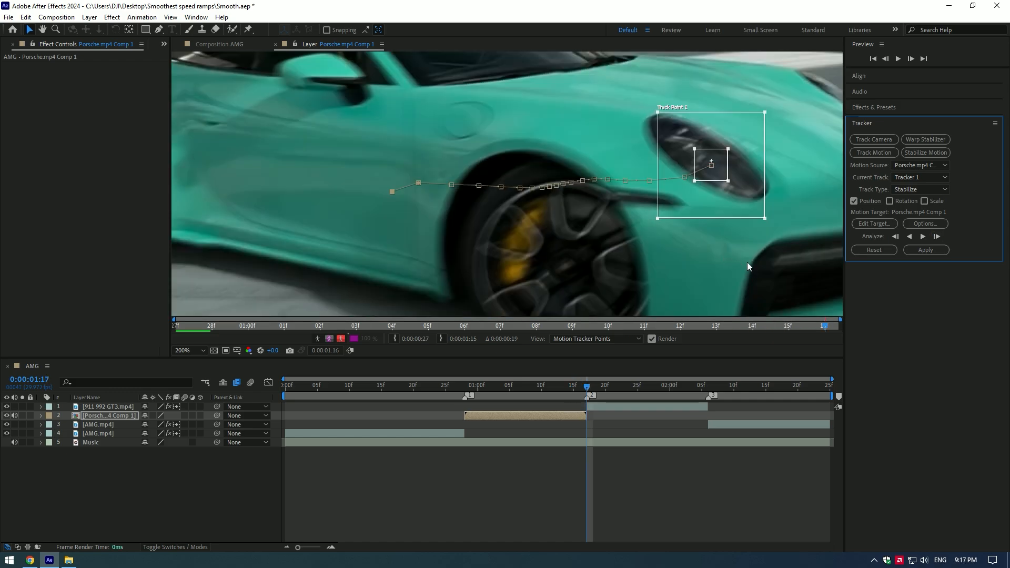
{"action": "mouse_move", "coordinate": [885, 230]}
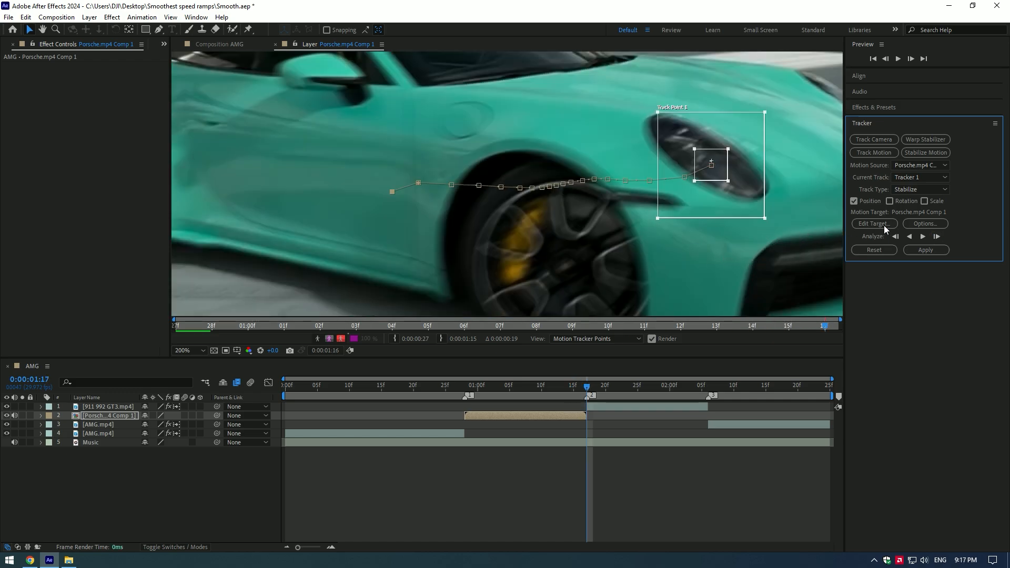
- Set Porsche.mp4 Comp 1 as the track target and apply the stabilization on X and Y
{"action": "left_click", "coordinate": [873, 223]}
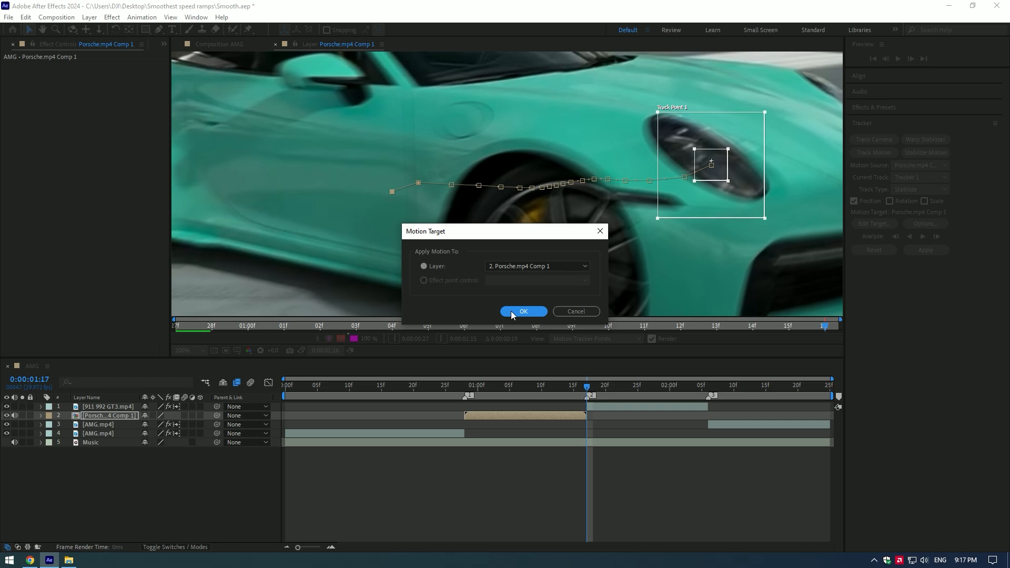
{"action": "left_click", "coordinate": [523, 311]}
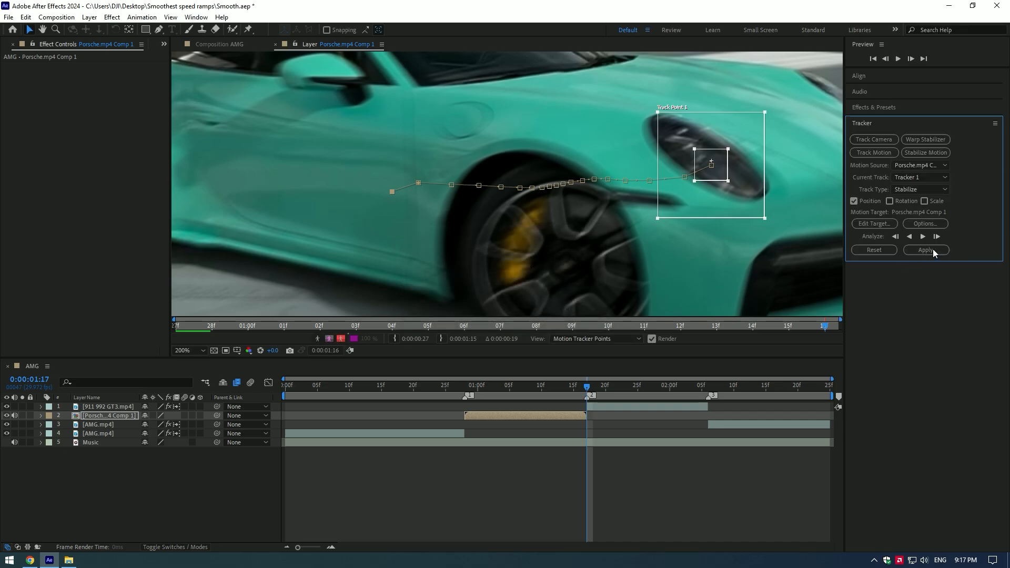
{"action": "left_click", "coordinate": [925, 250]}
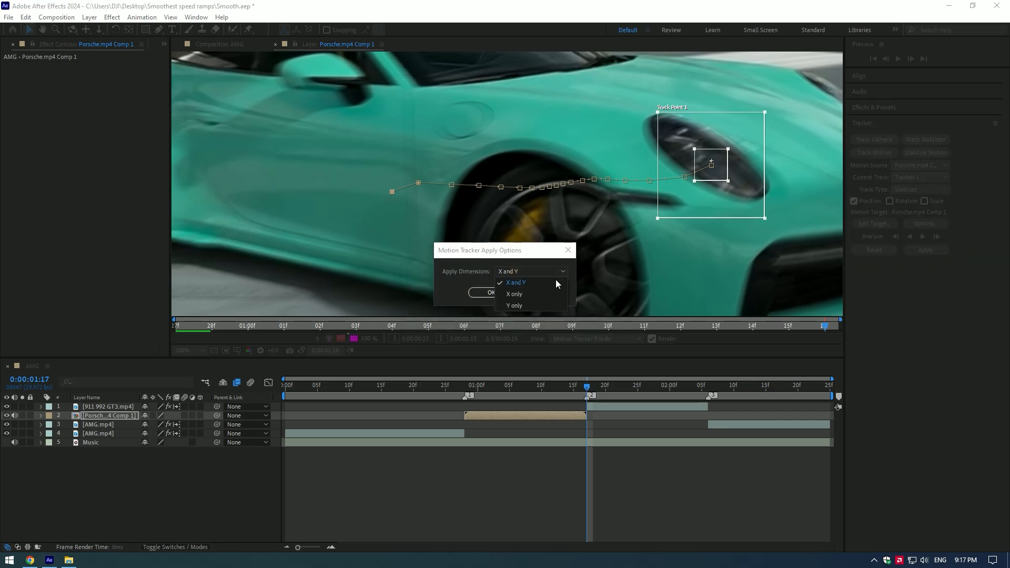
{"action": "left_click", "coordinate": [515, 282]}
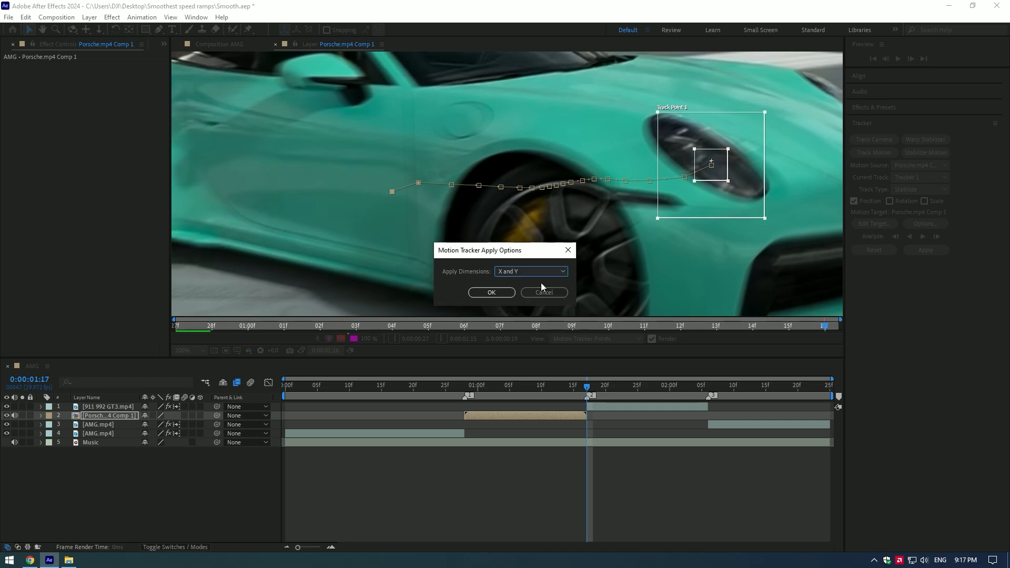
{"action": "left_click", "coordinate": [491, 291]}
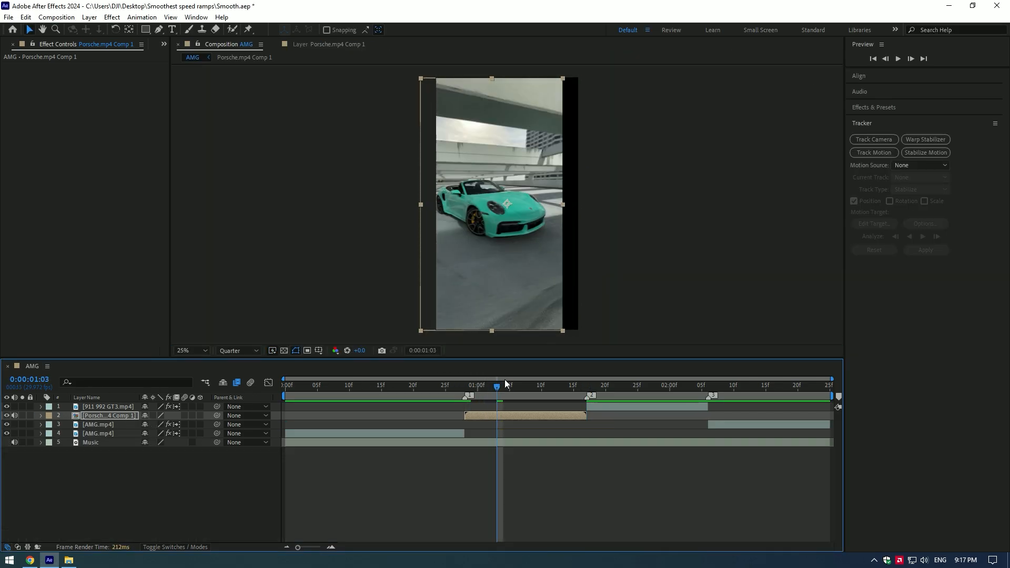
- Add Motion Tile to the Porsche comp layer with Mirror Edges on and output size 200
{"action": "left_click", "coordinate": [509, 385]}
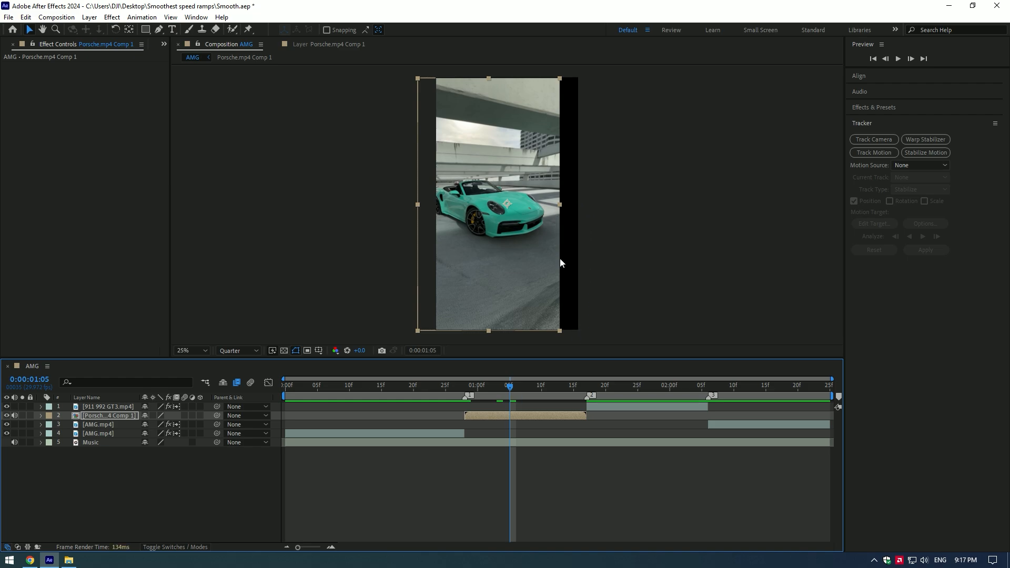
{"action": "type", "text": "ti"}
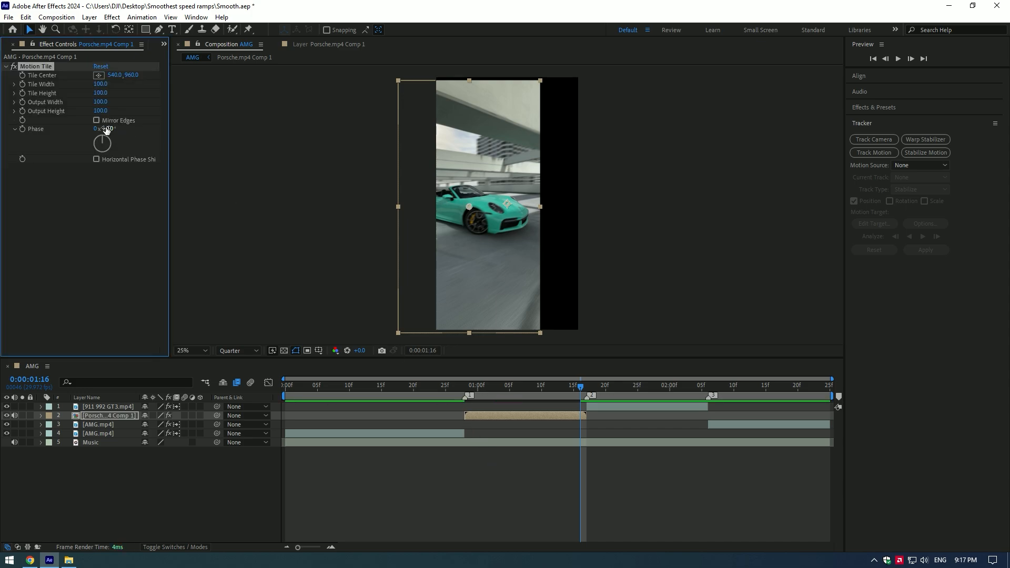
{"action": "left_click", "coordinate": [97, 120]}
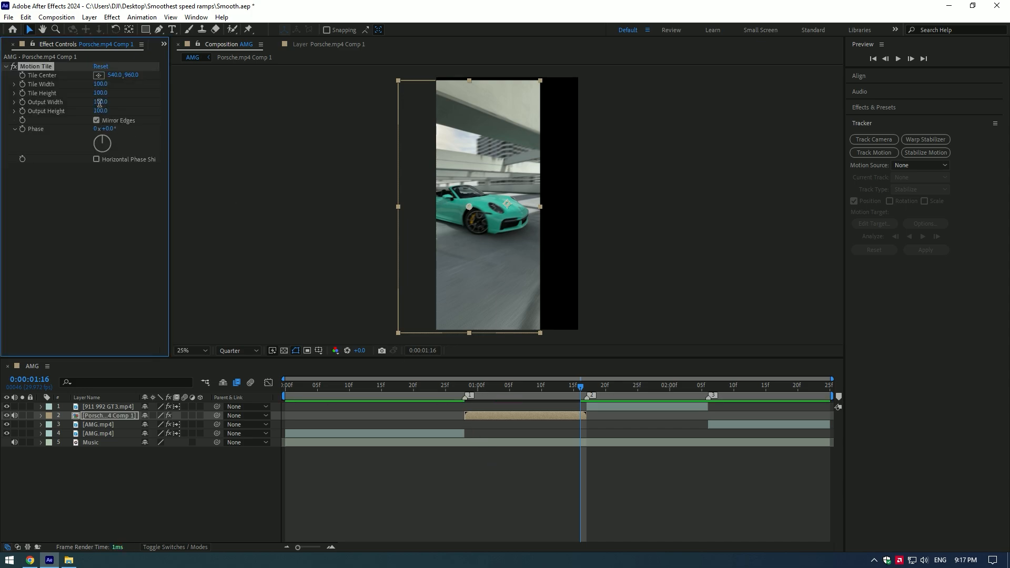
{"action": "left_click_drag", "start_coordinate": [100, 102], "coordinate": [128, 102]}
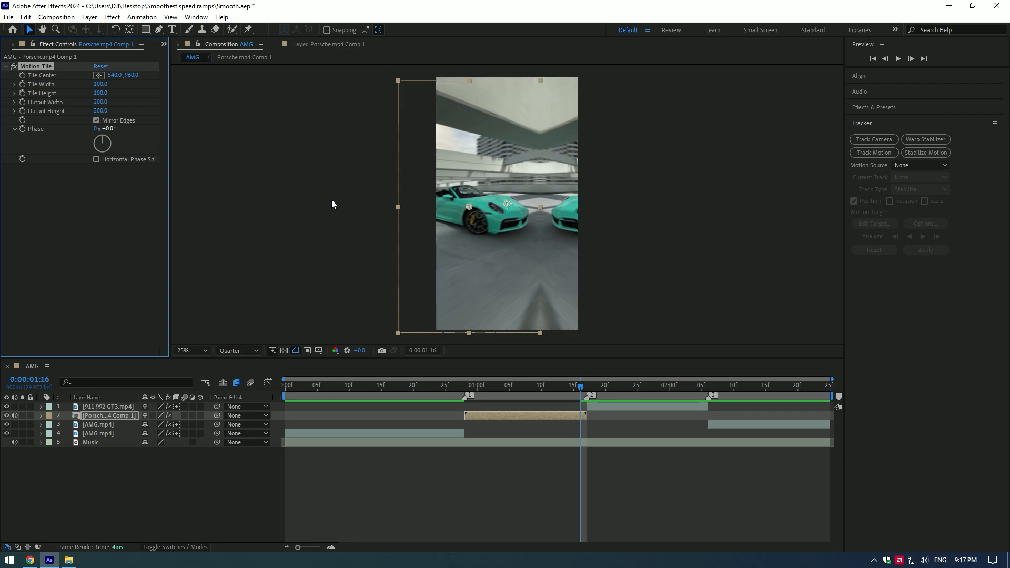
{"action": "mouse_move", "coordinate": [52, 93]}
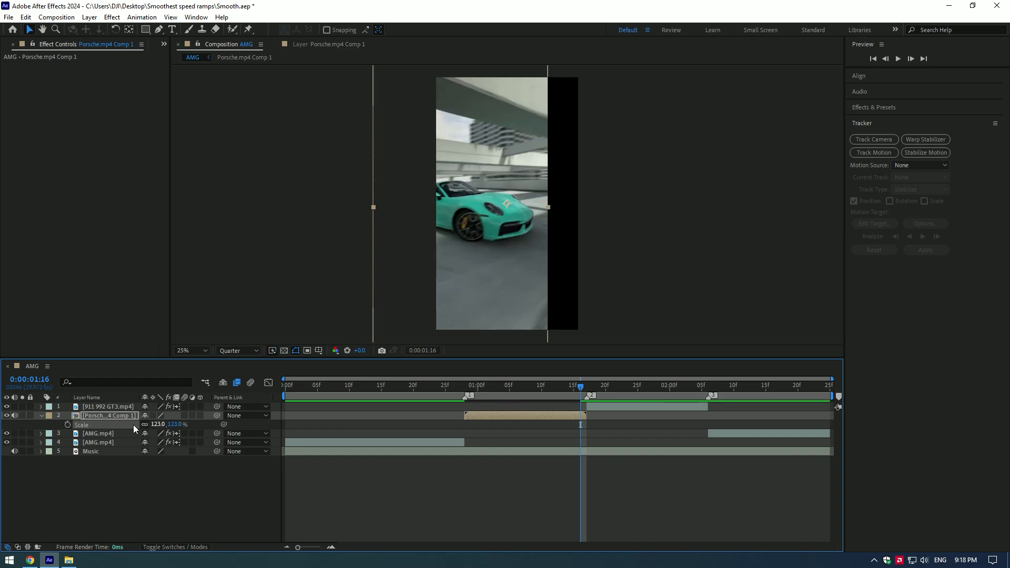
- Scale the Porsche comp layer to 123% and collapse its properties
{"action": "key", "text": "p"}
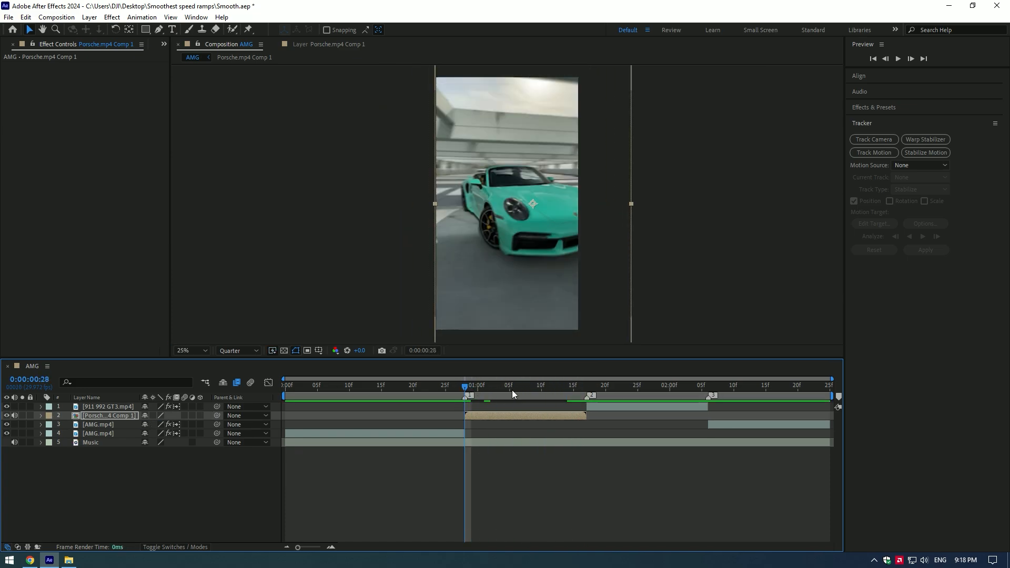
- Preview the AMG composition from the first frame to check the stabilized Porsche clip
{"action": "left_click", "coordinate": [283, 385]}
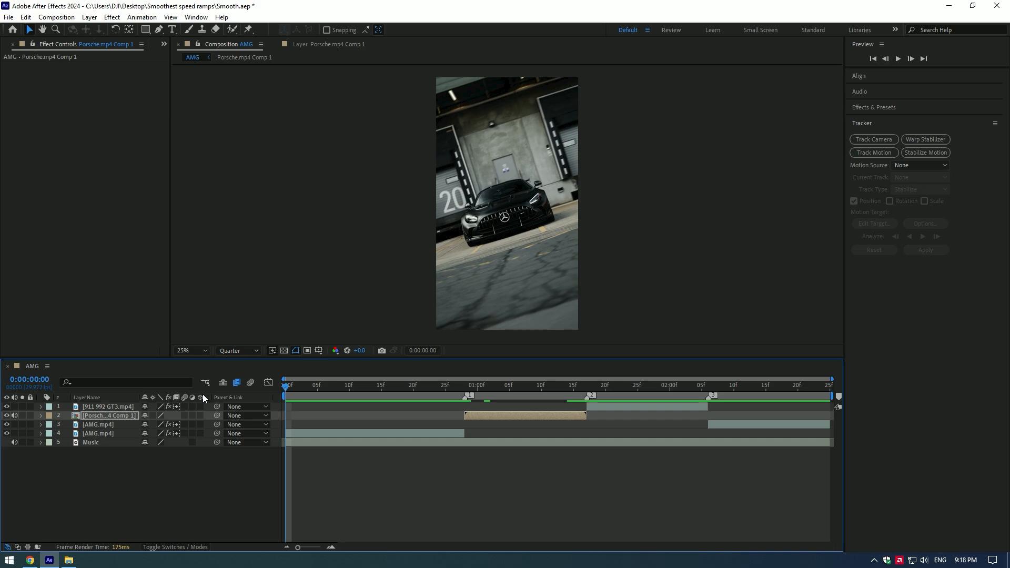
{"action": "left_click", "coordinate": [503, 385]}
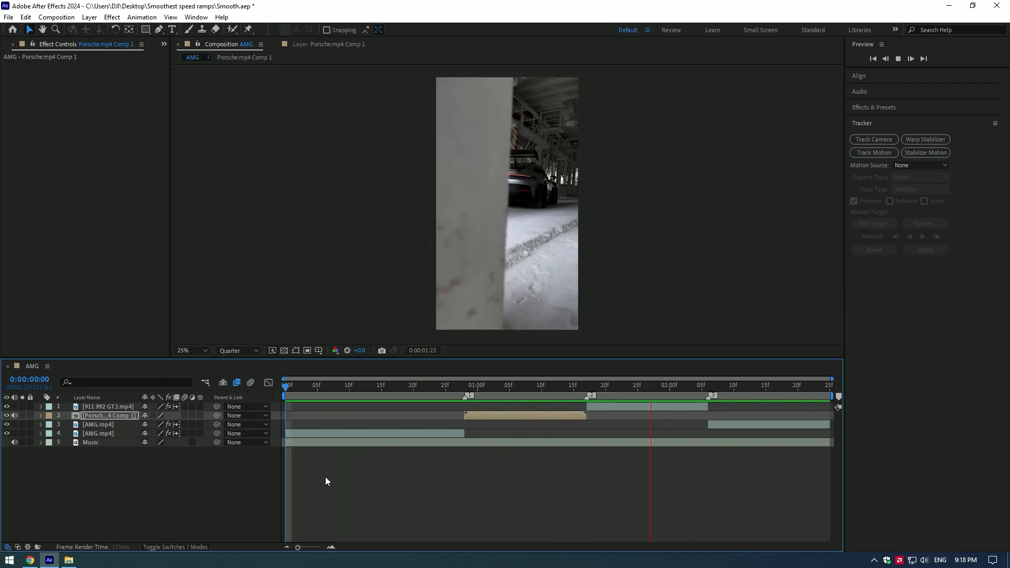
{"action": "left_click", "coordinate": [504, 385]}
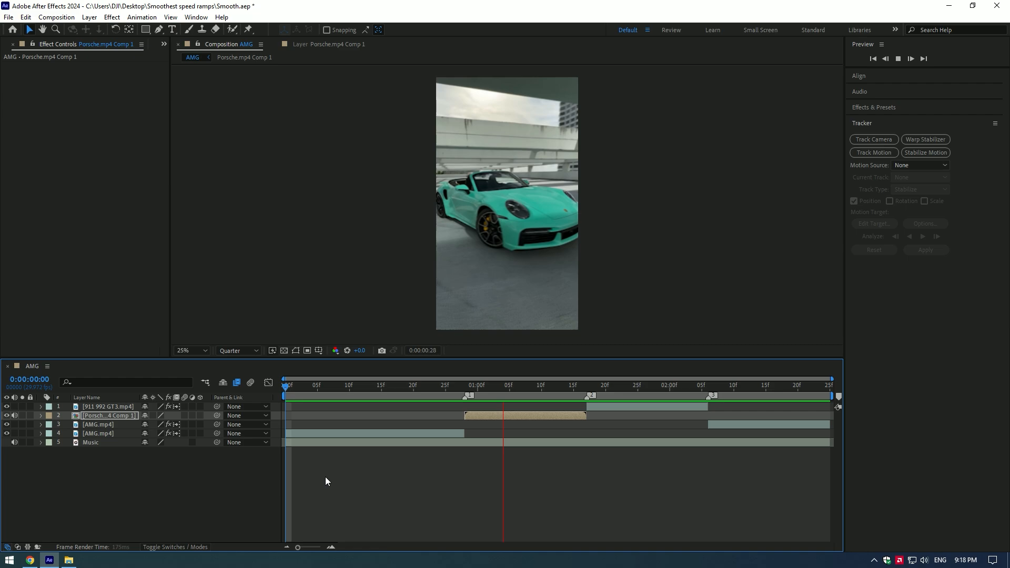
{"action": "left_click", "coordinate": [326, 384]}
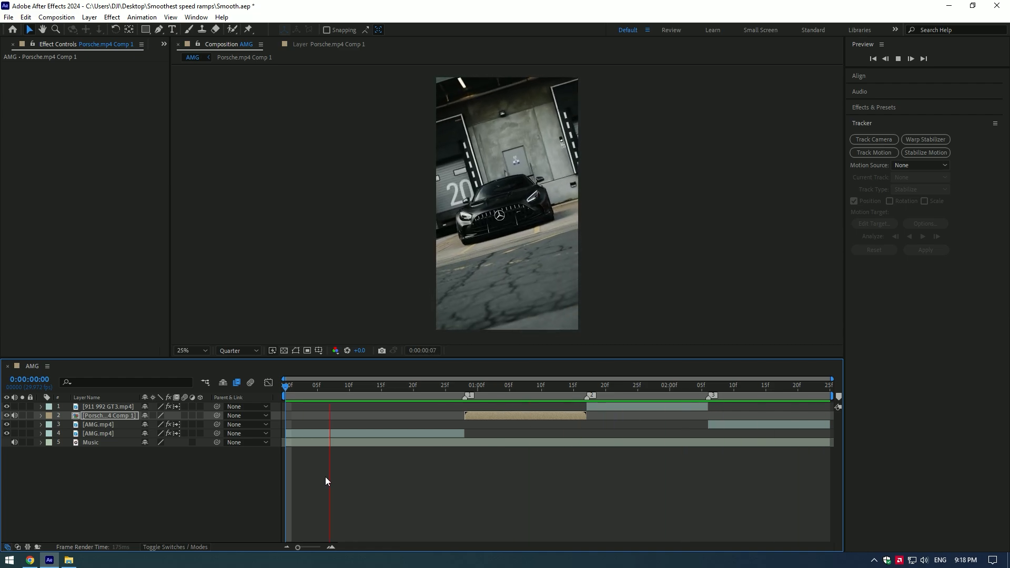